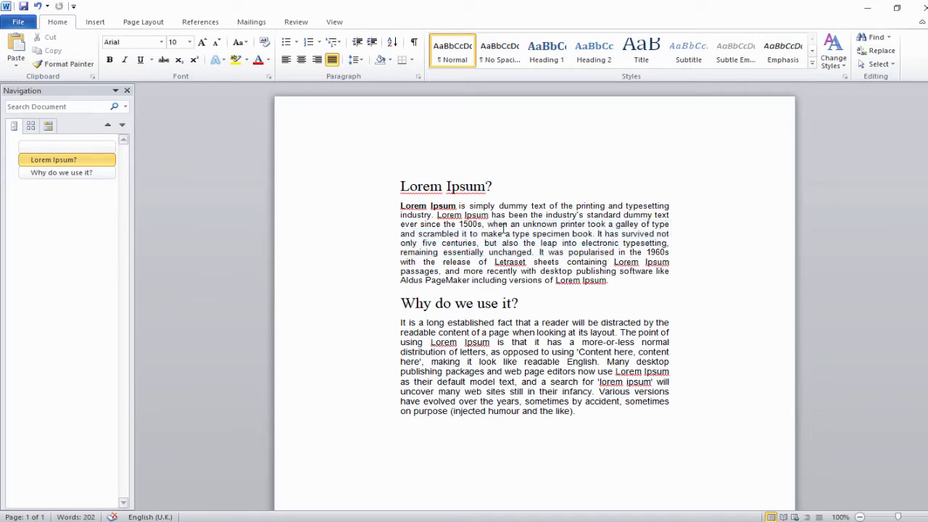
mouse_move(402, 170)
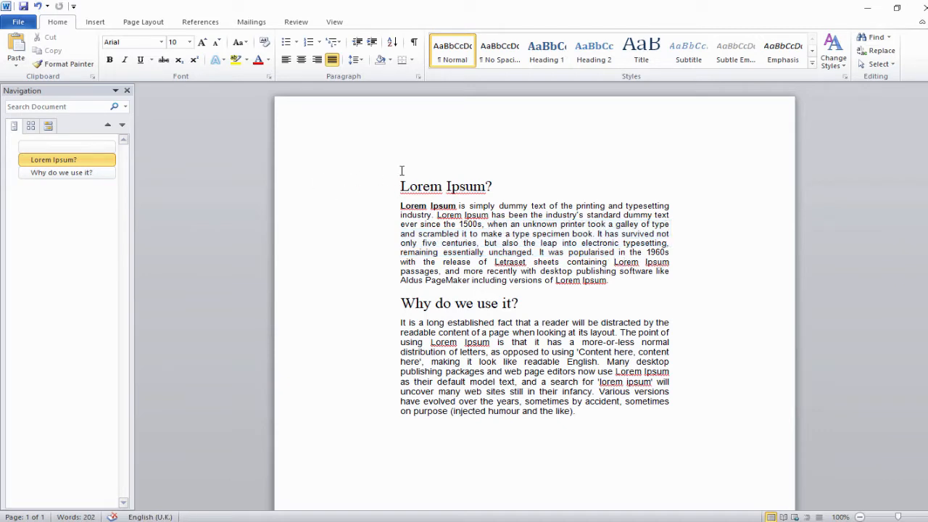
Select all the Lorem Ipsum text and copy it
key("ctrl+a")
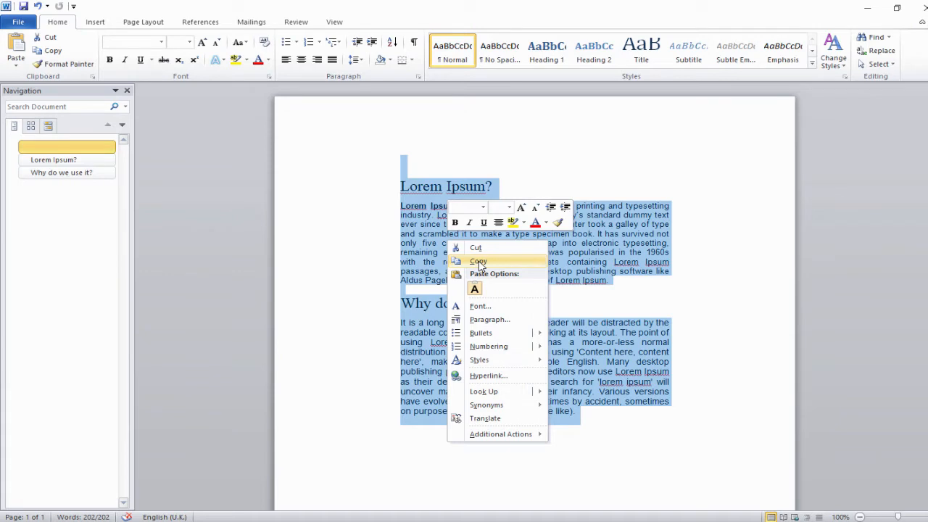
left_click(476, 247)
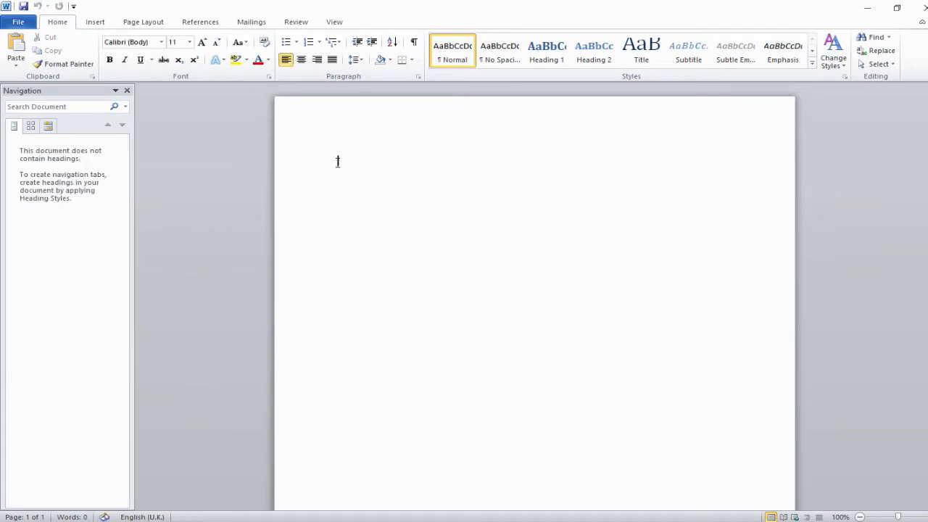
Paste the copied text via Paste Special as Picture (Enhanced Metafile)
left_click(15, 64)
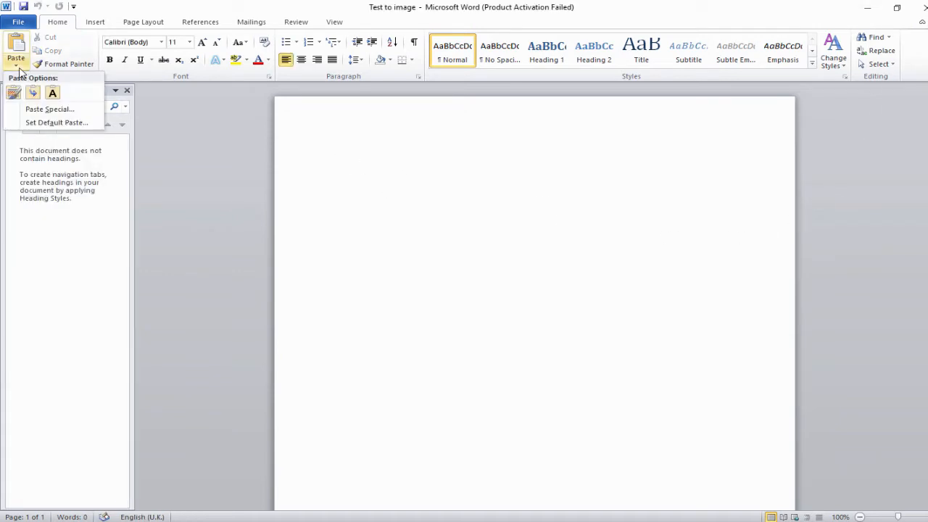
mouse_move(49, 109)
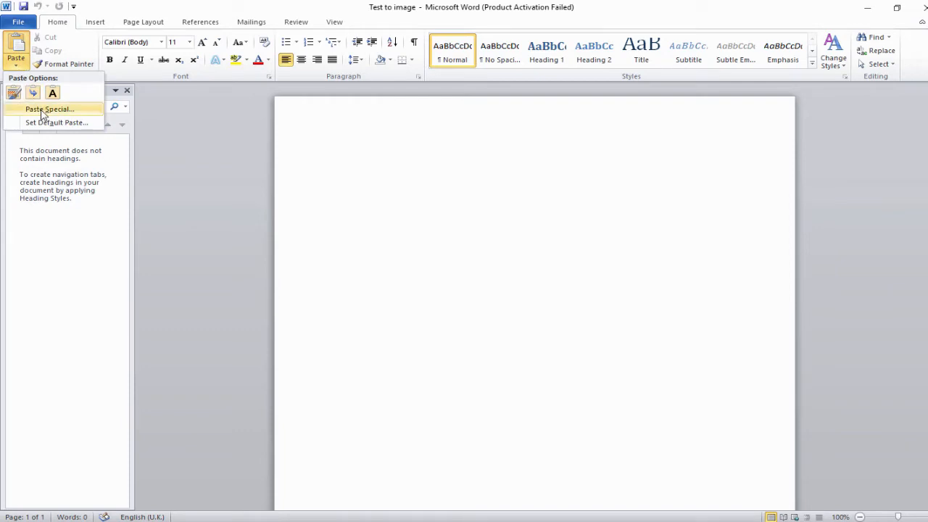
left_click(49, 109)
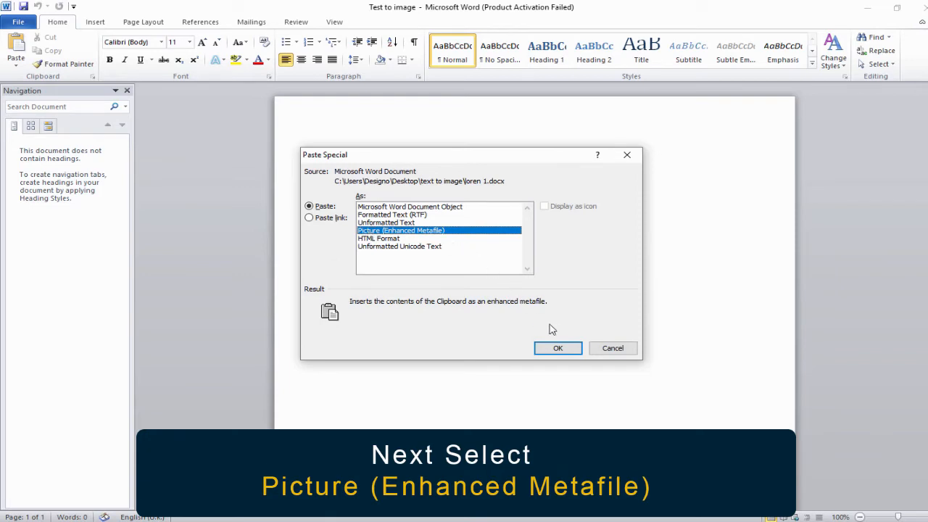
left_click(557, 348)
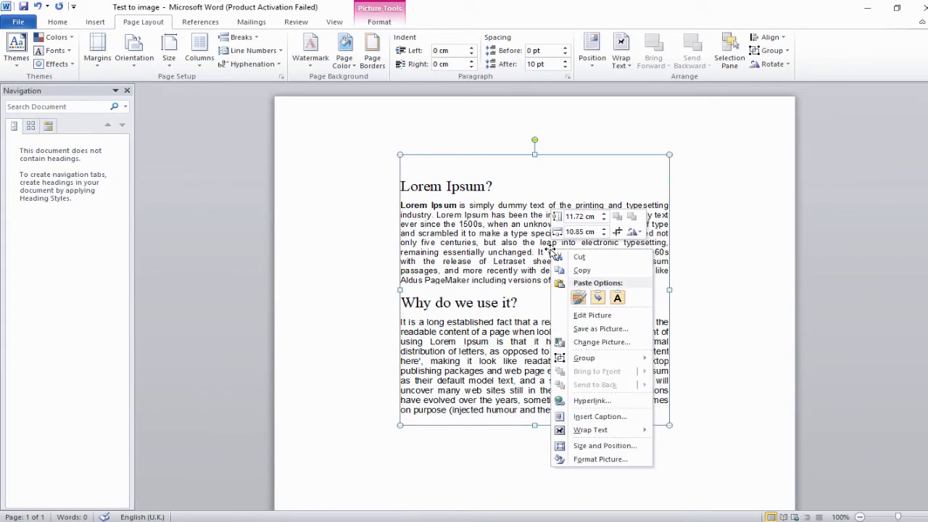
mouse_move(588, 330)
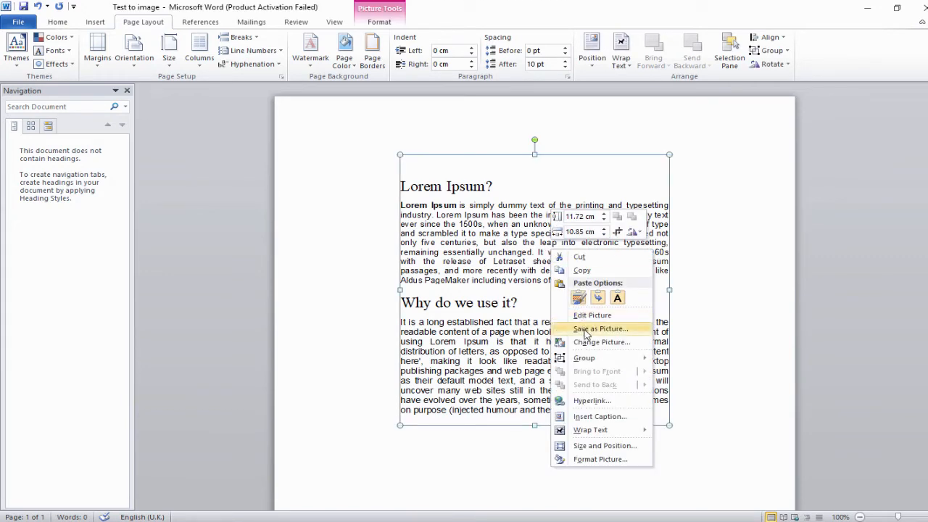
Save the picture as PNG 'Text to image' in the 'text to image' folder
left_click(600, 329)
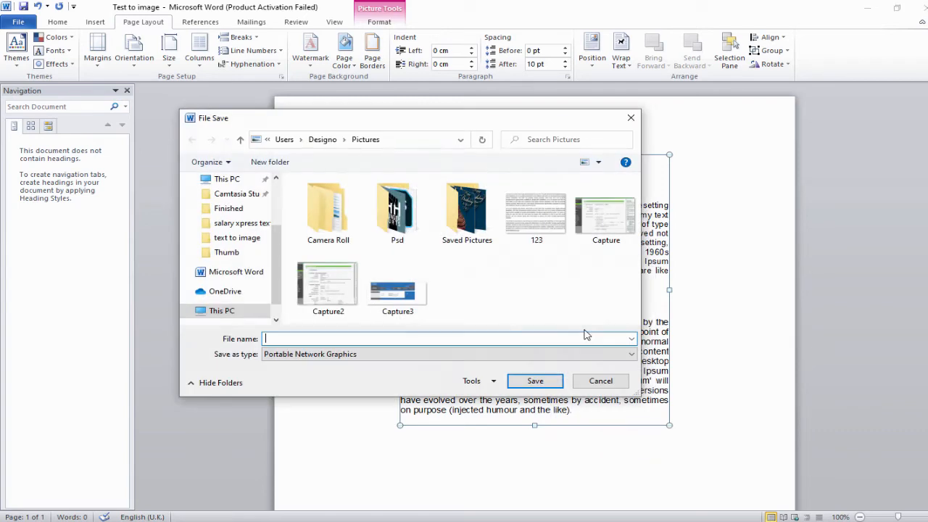
left_click(629, 353)
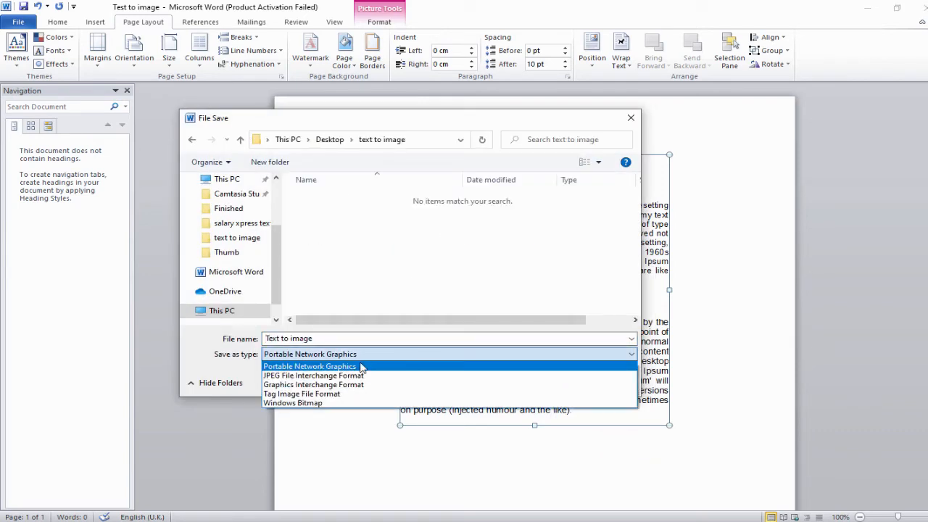
mouse_move(307, 372)
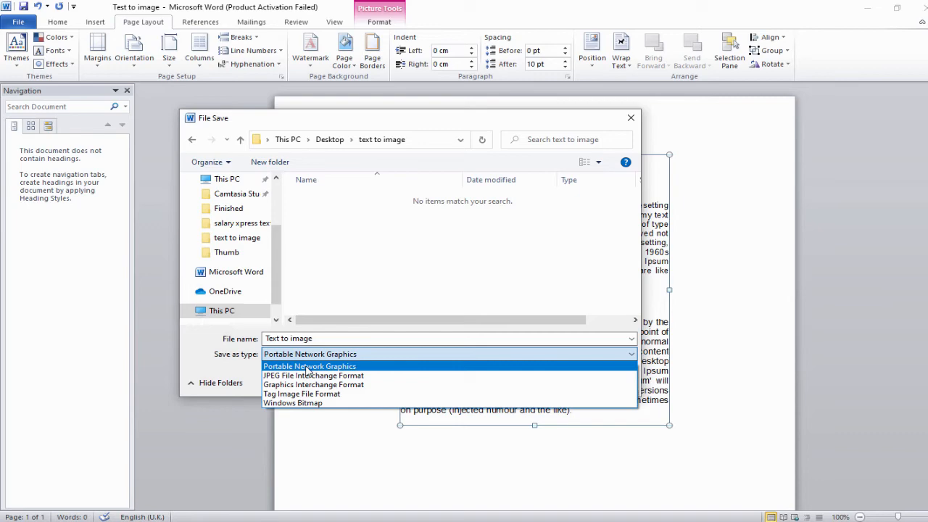
left_click(310, 365)
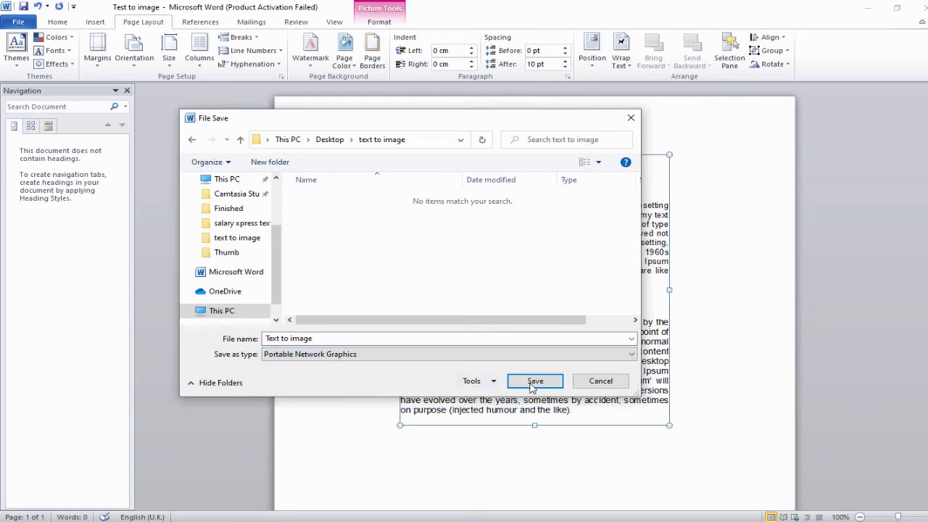
left_click(534, 381)
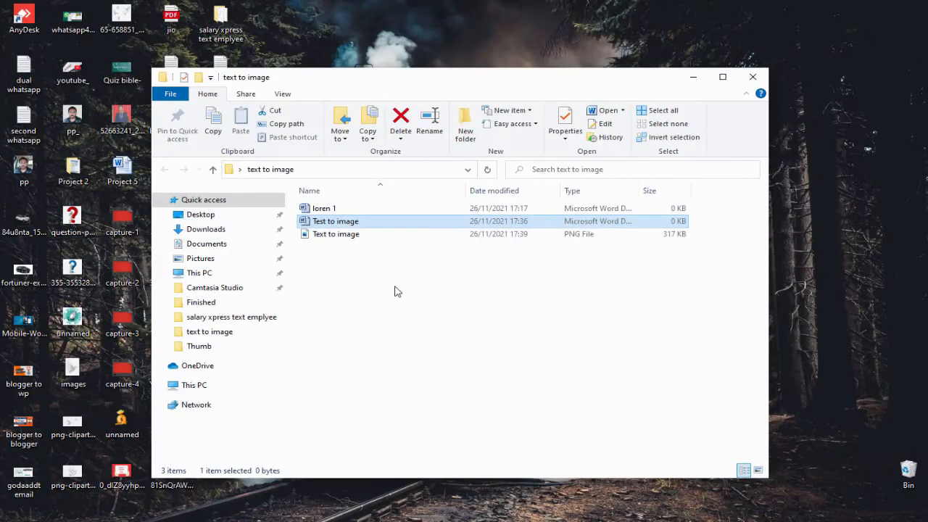
Show the Open with program list for the 'Text to image' PNG file
left_click(336, 233)
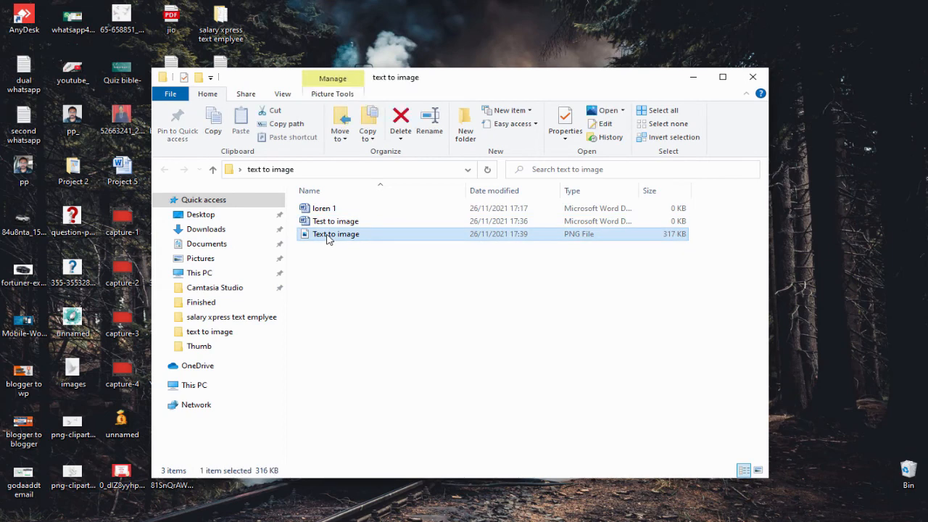
right_click(336, 234)
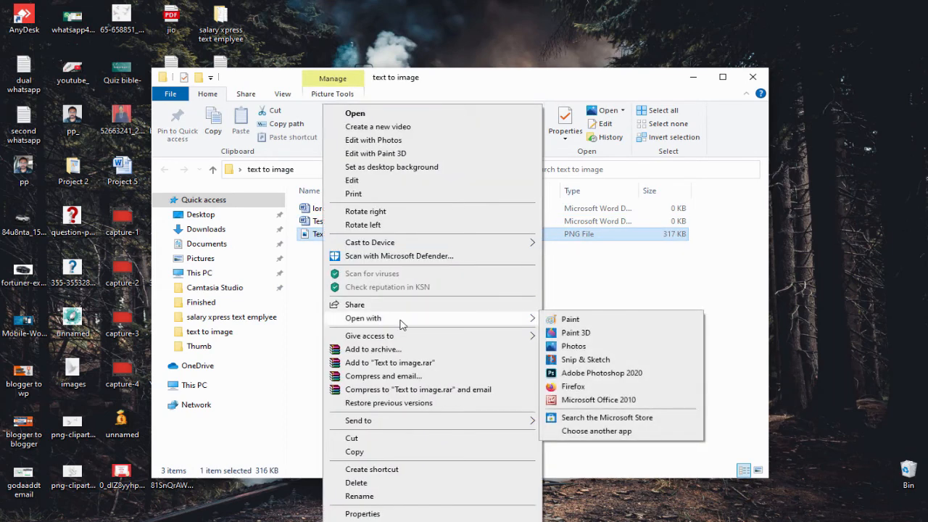